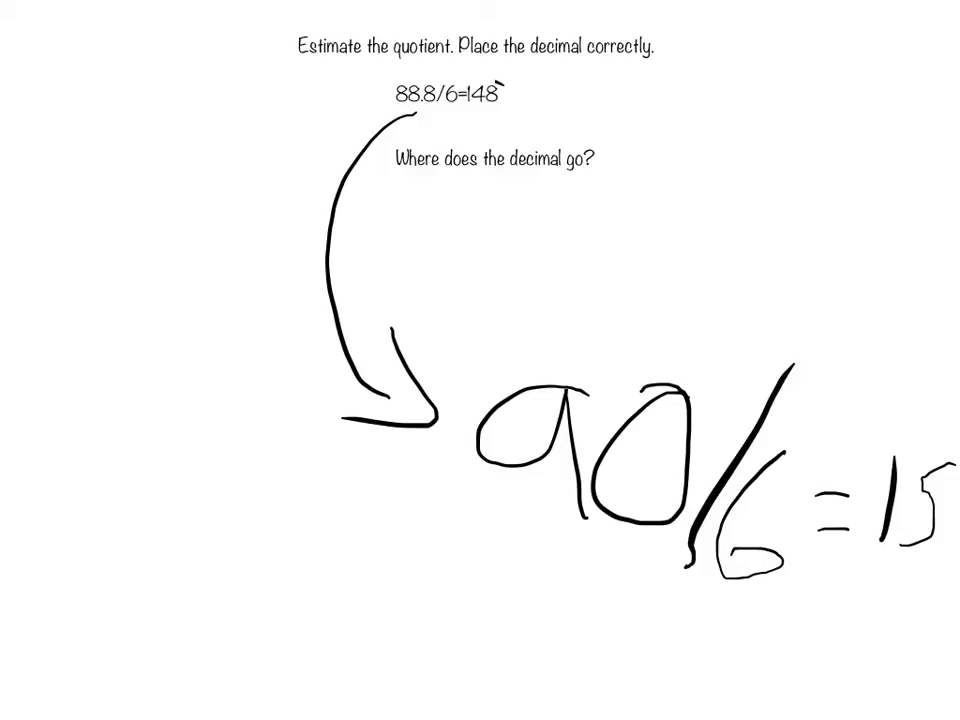
Draw a pen loop around the final 8 in 148 beside 88.8/6
{"action": "left_click_drag", "start_coordinate": [480, 95], "coordinate": [495, 110]}
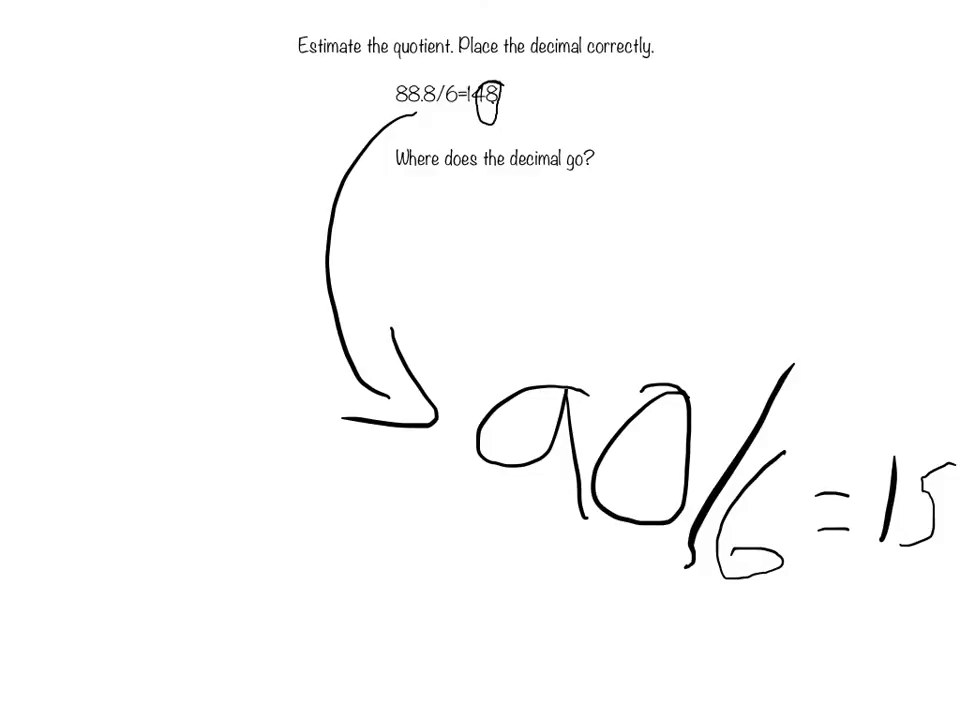